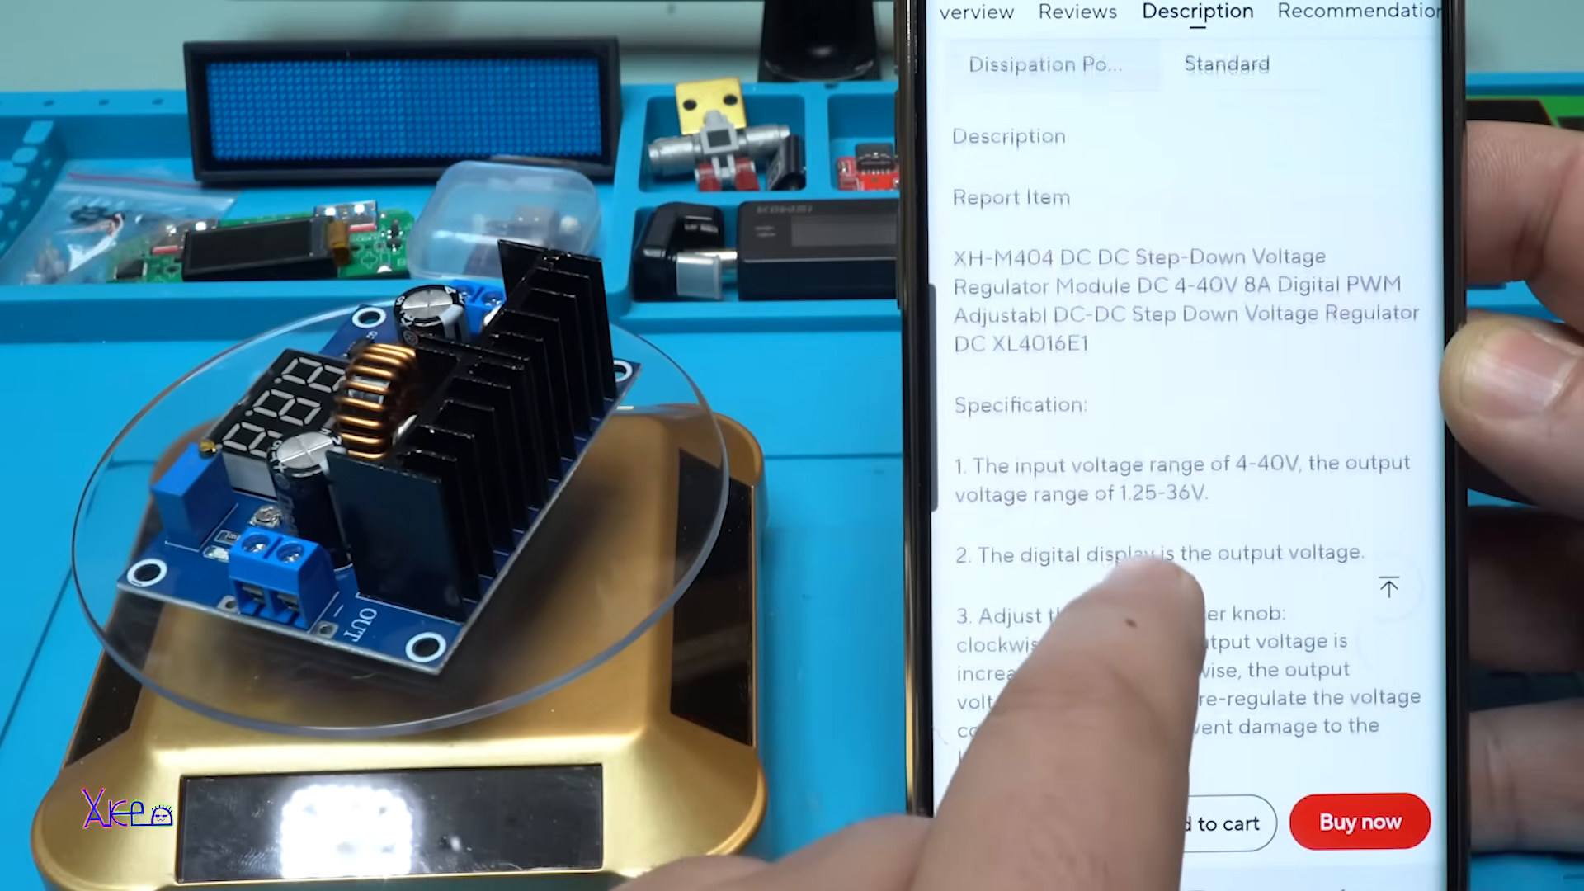
{"action": "scroll", "scroll_direction": "down", "scroll_amount": 3}
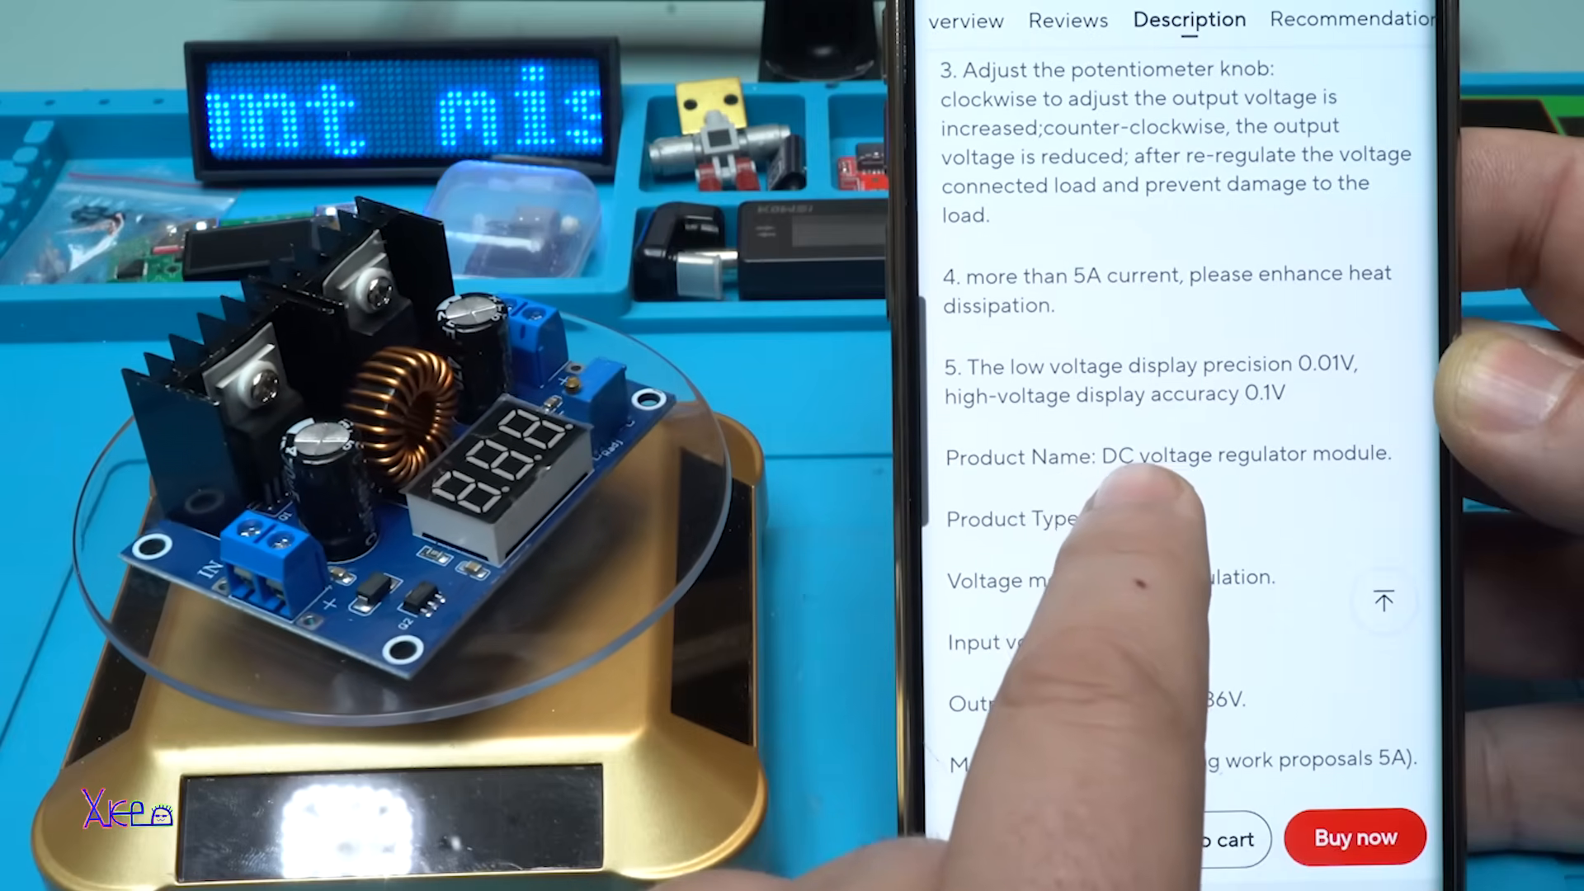
{"action": "scroll", "scroll_direction": "down", "scroll_amount": 3}
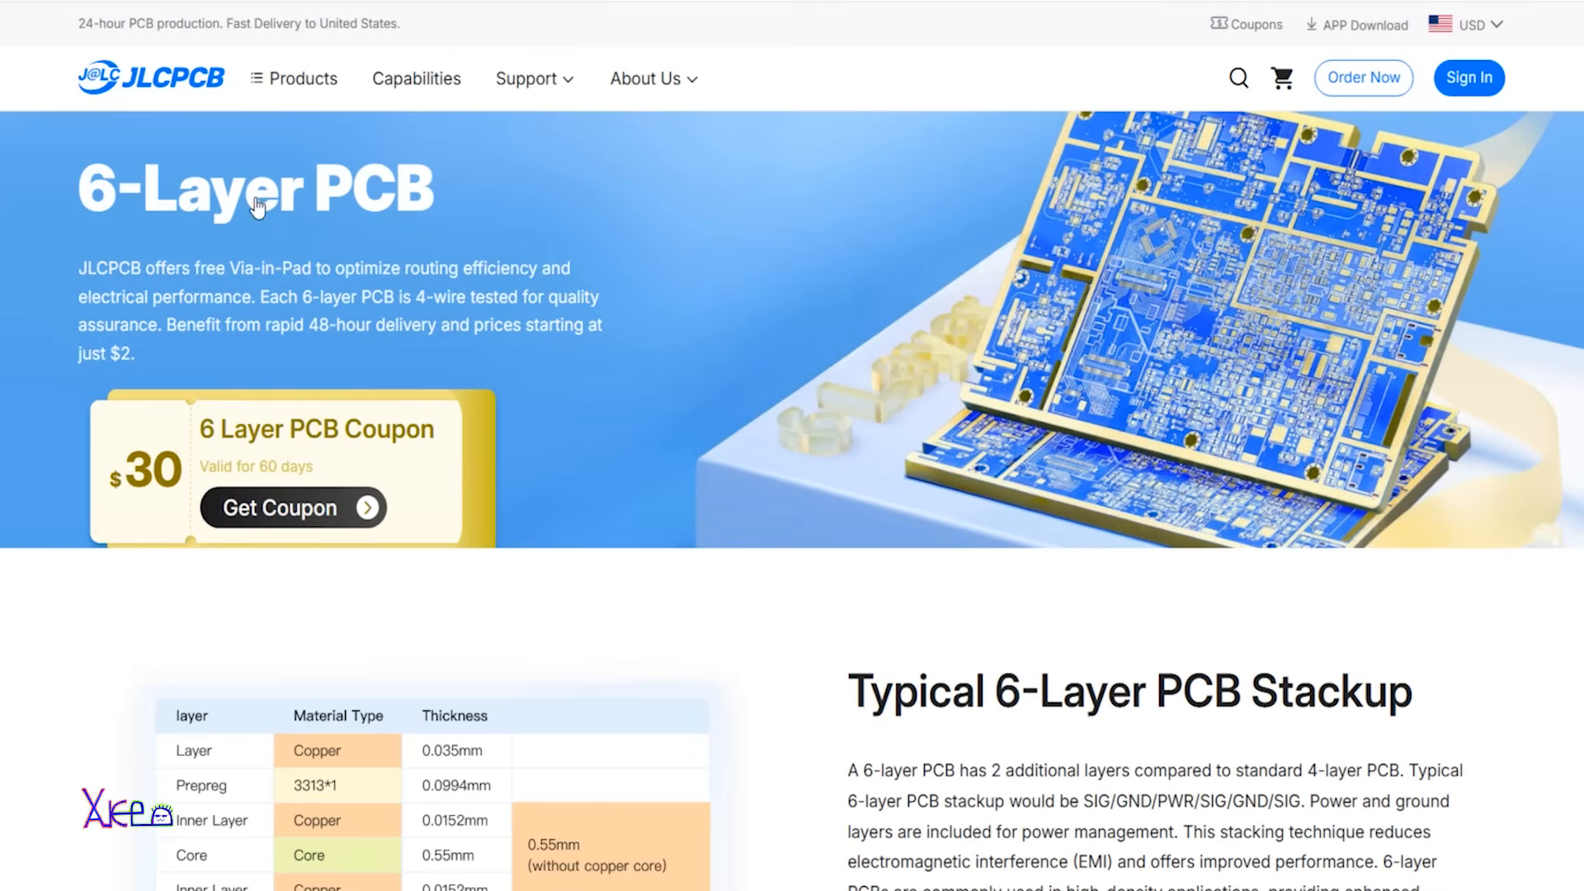
{"action": "mouse_move", "coordinate": [224, 280]}
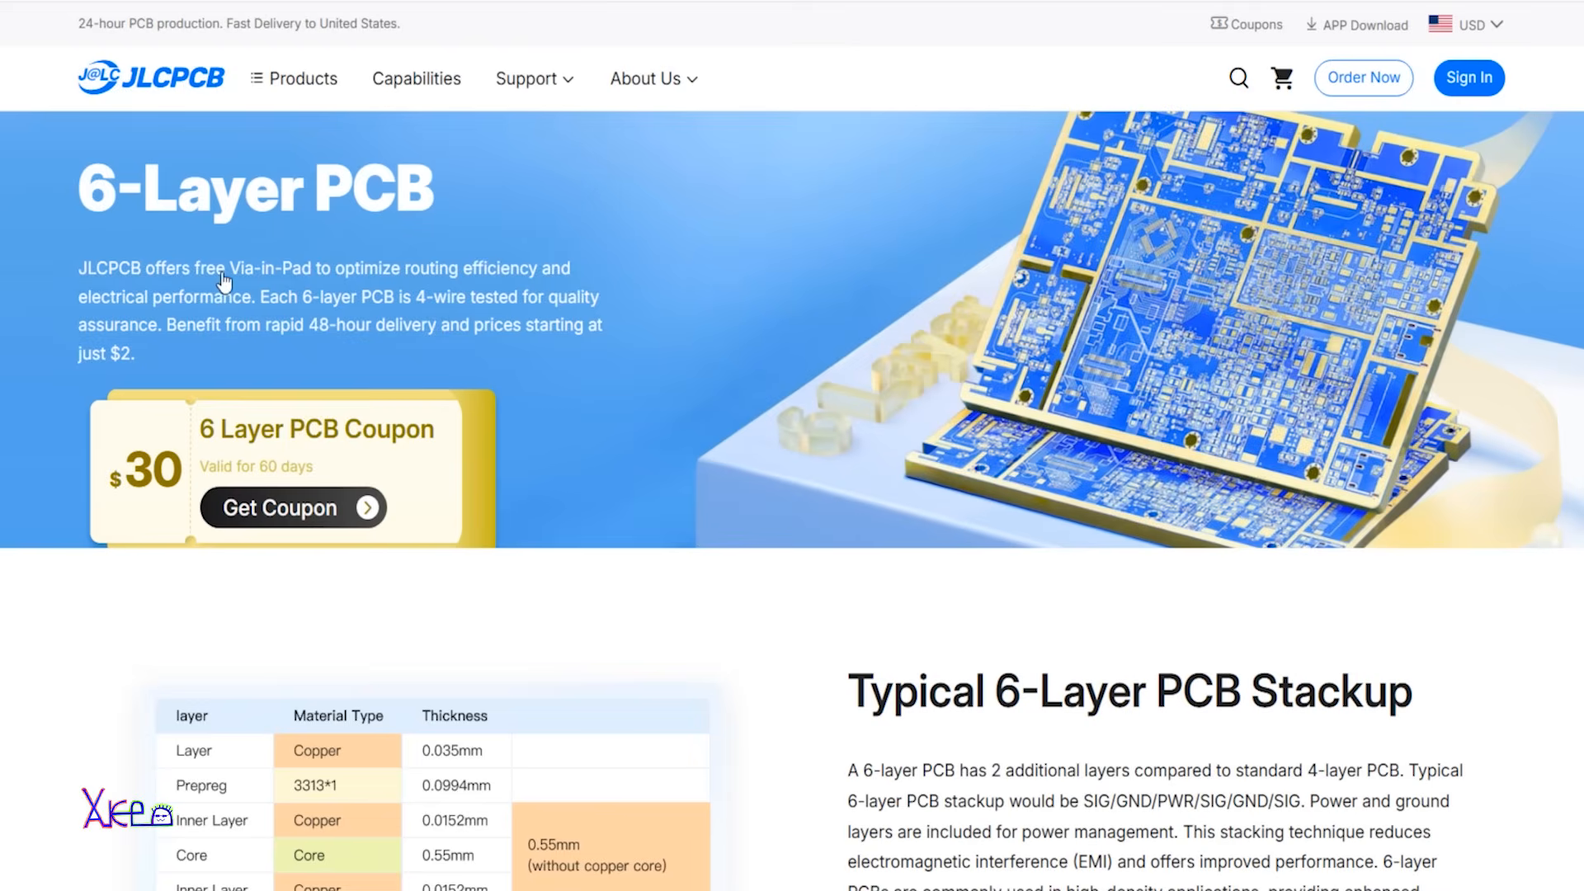
{"action": "mouse_move", "coordinate": [510, 281]}
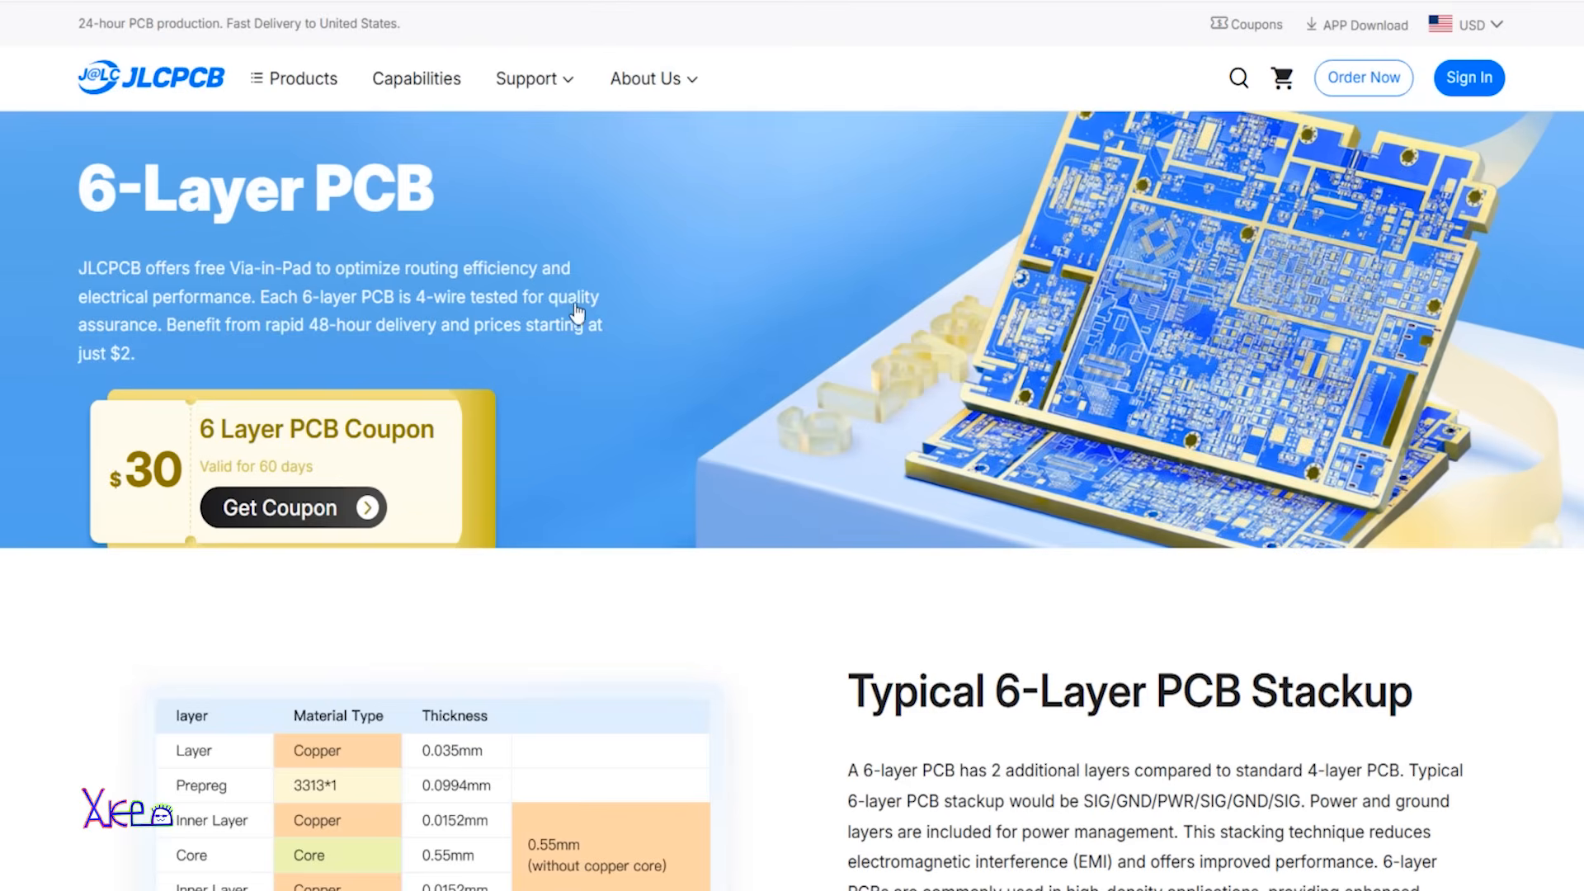
{"action": "mouse_move", "coordinate": [315, 341]}
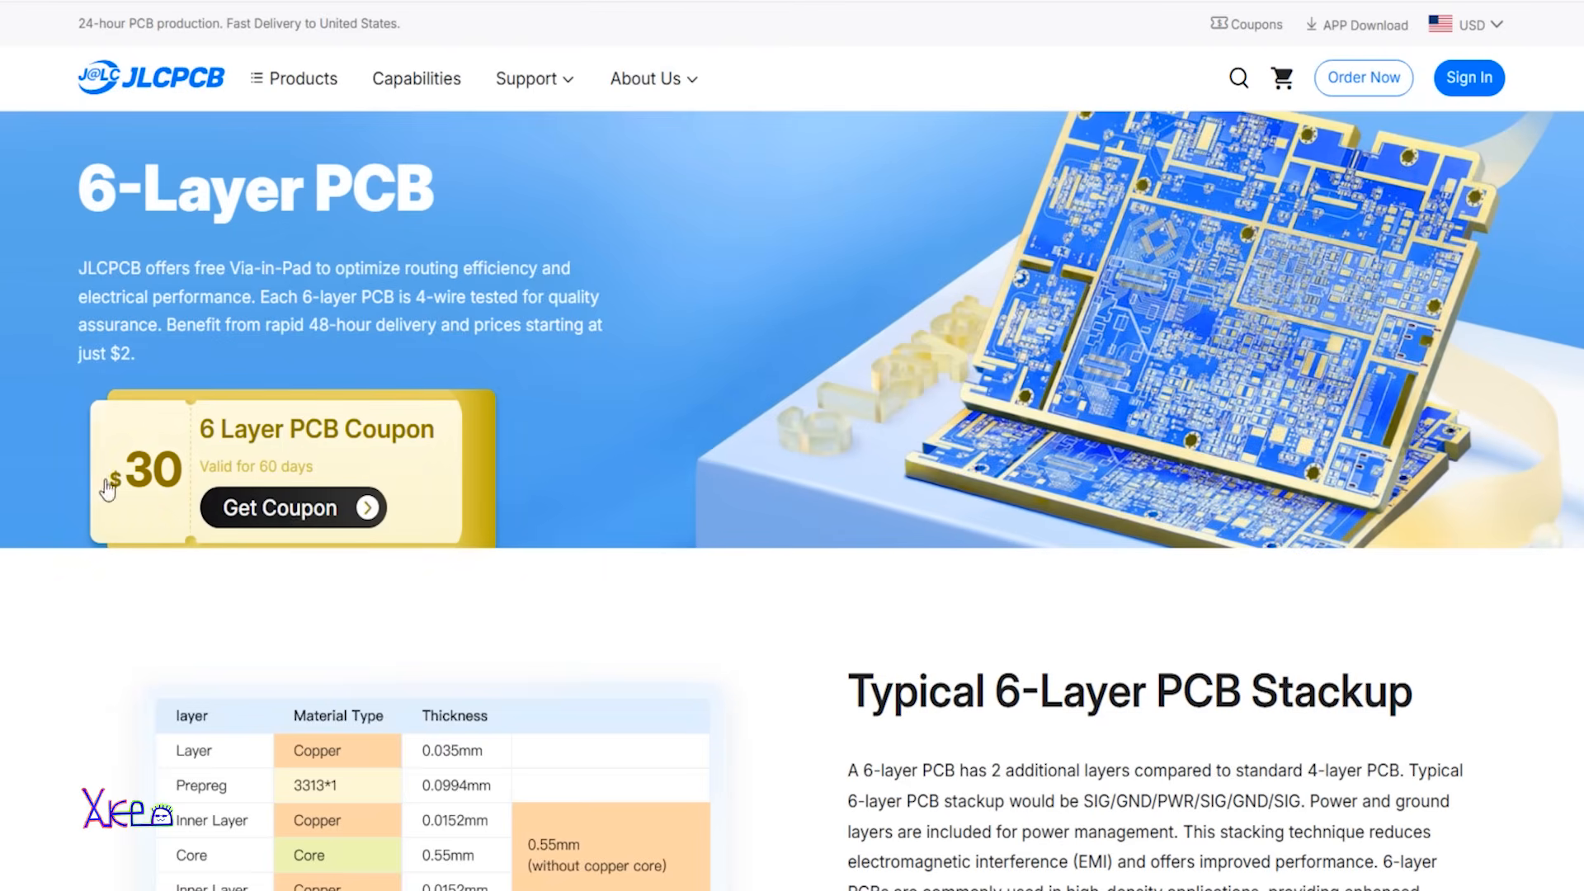
{"action": "scroll", "scroll_direction": "down", "scroll_amount": 3}
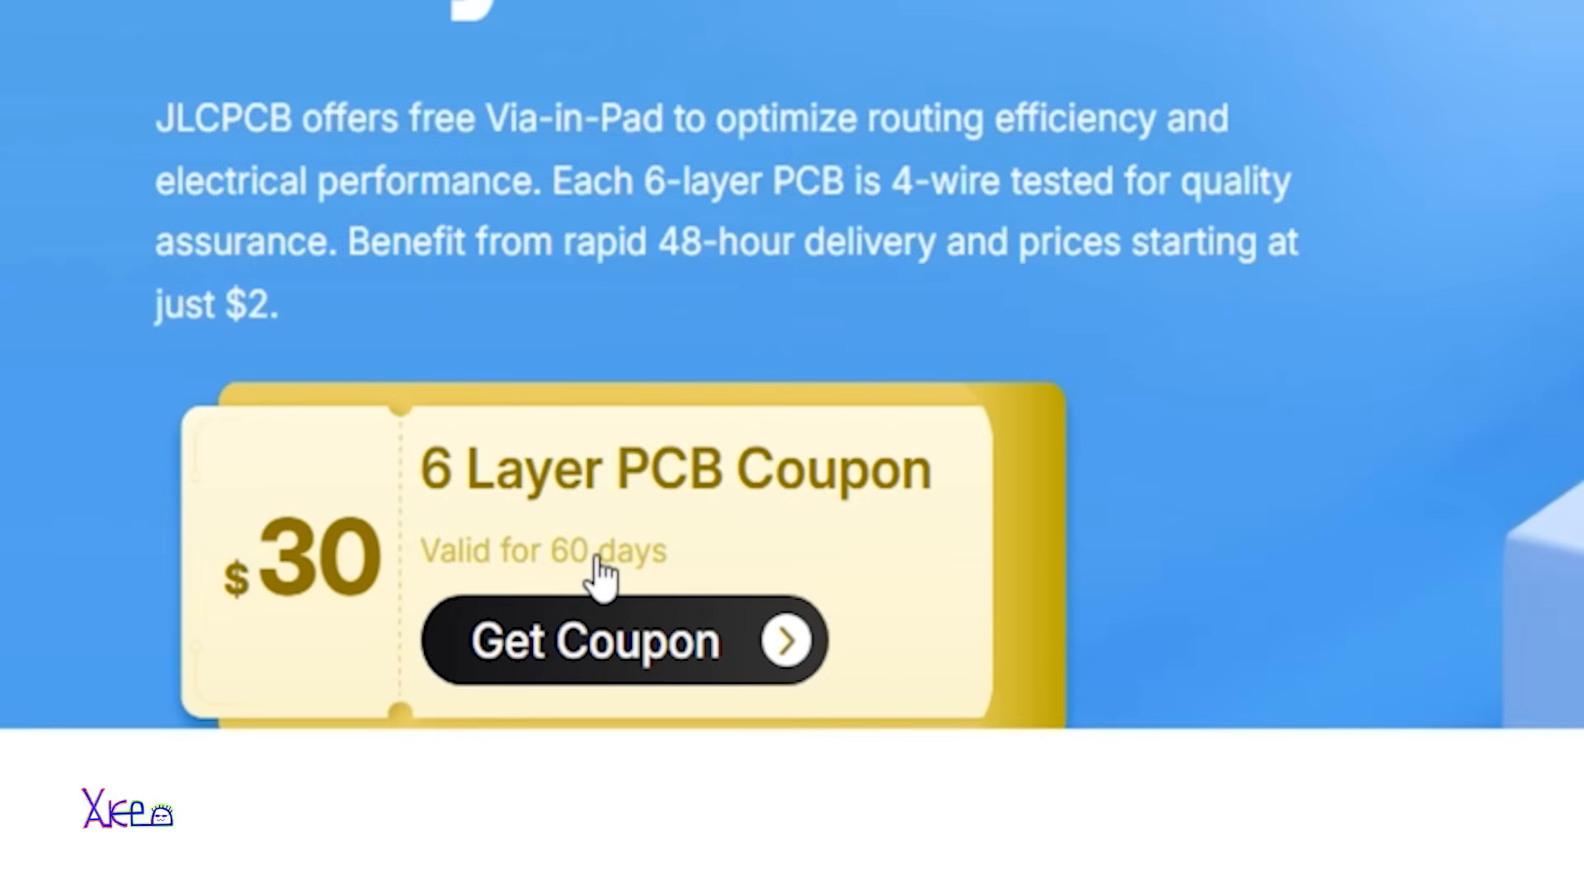
{"action": "mouse_move", "coordinate": [667, 490]}
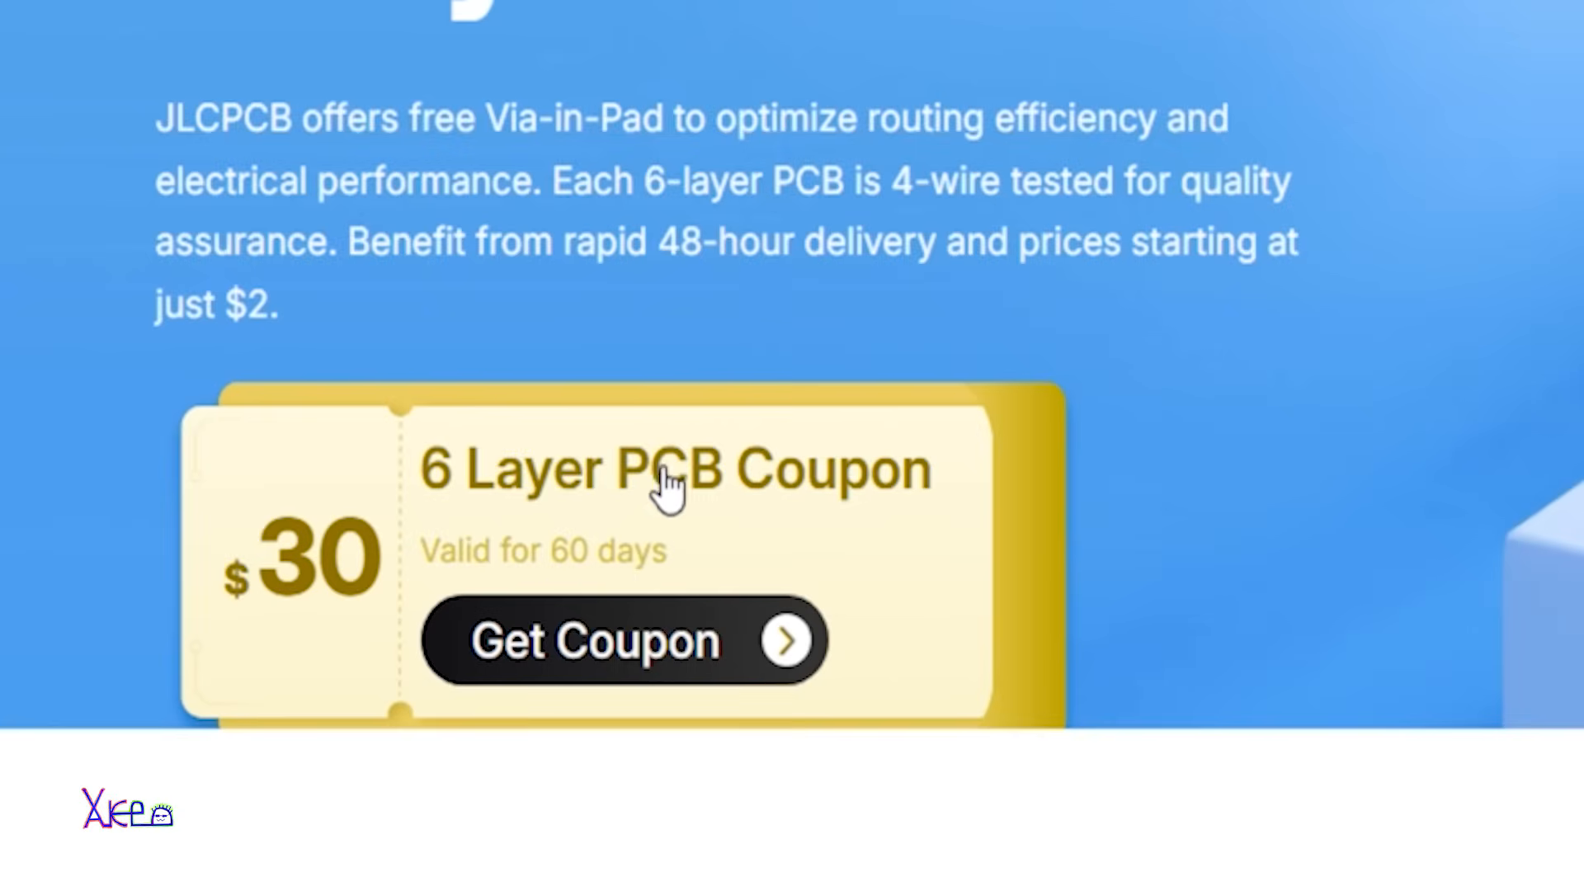